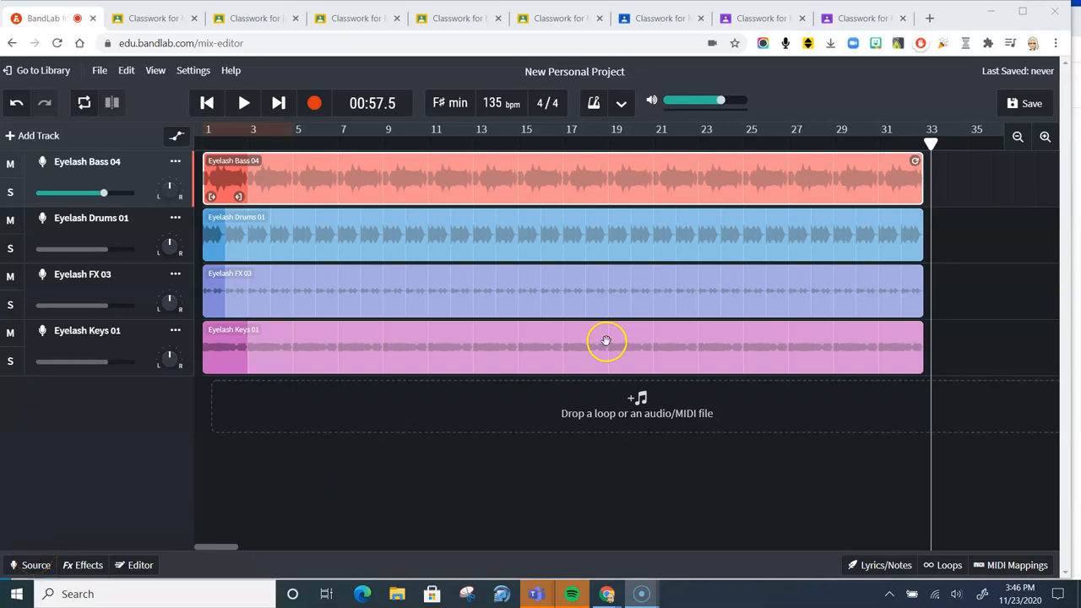
{"action": "mouse_move", "coordinate": [695, 187]}
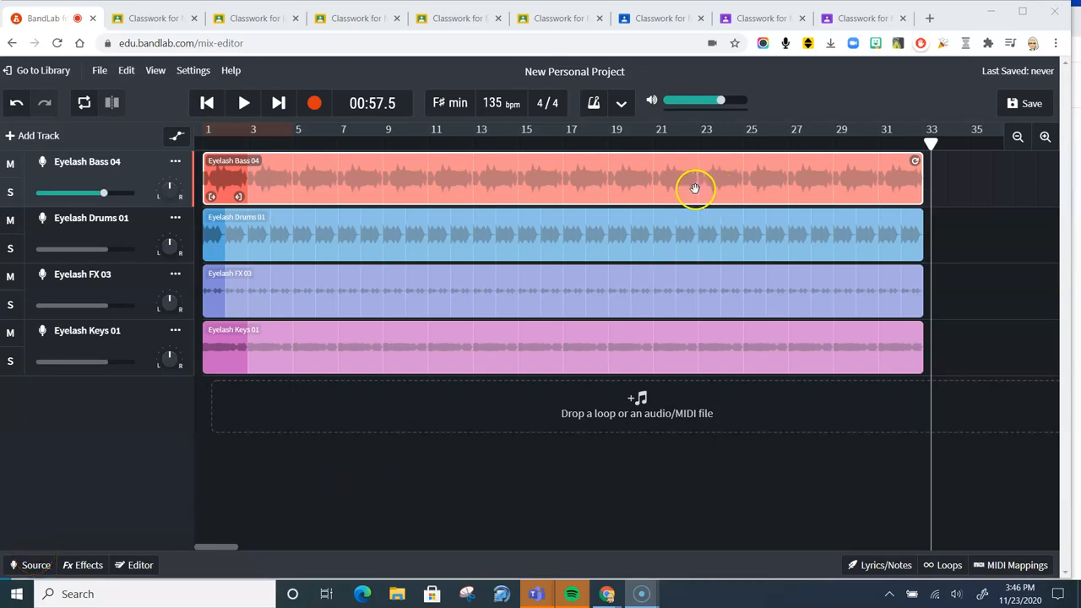
{"action": "mouse_move", "coordinate": [690, 168]}
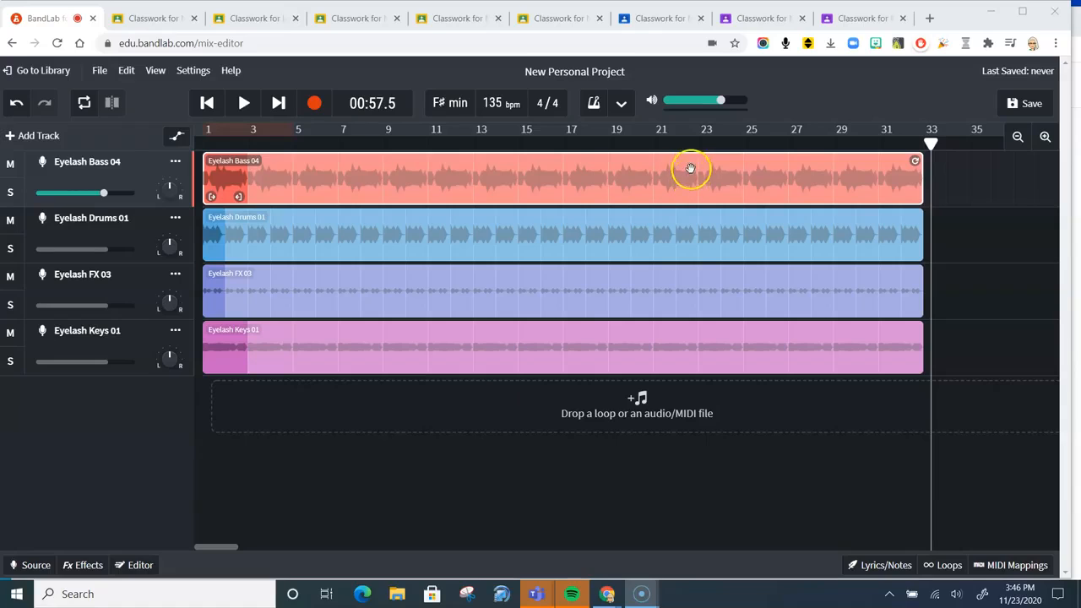
{"action": "mouse_move", "coordinate": [691, 167]}
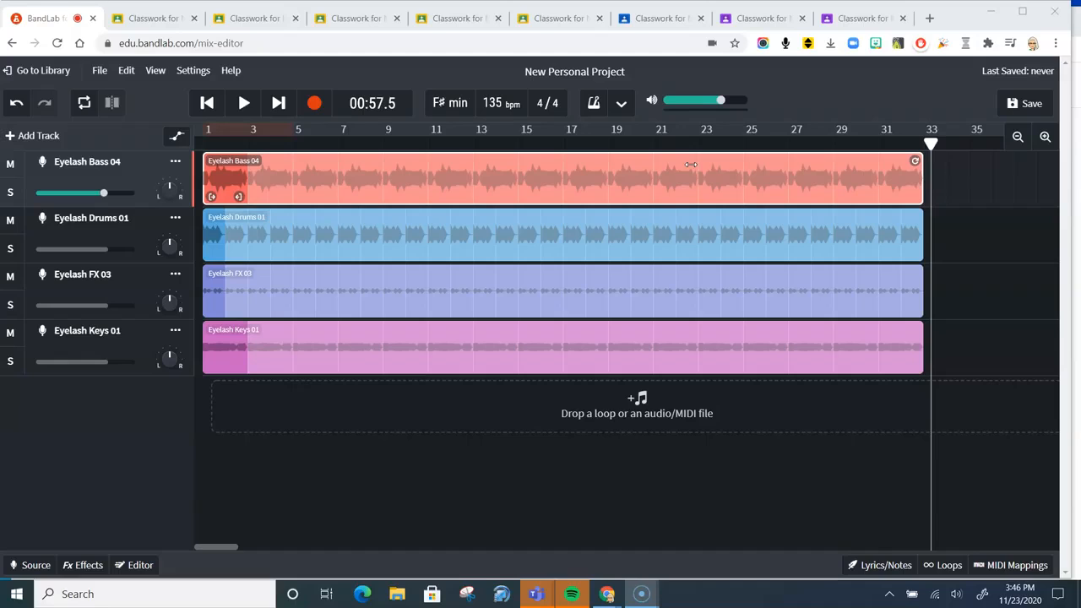
{"action": "mouse_move", "coordinate": [690, 176]}
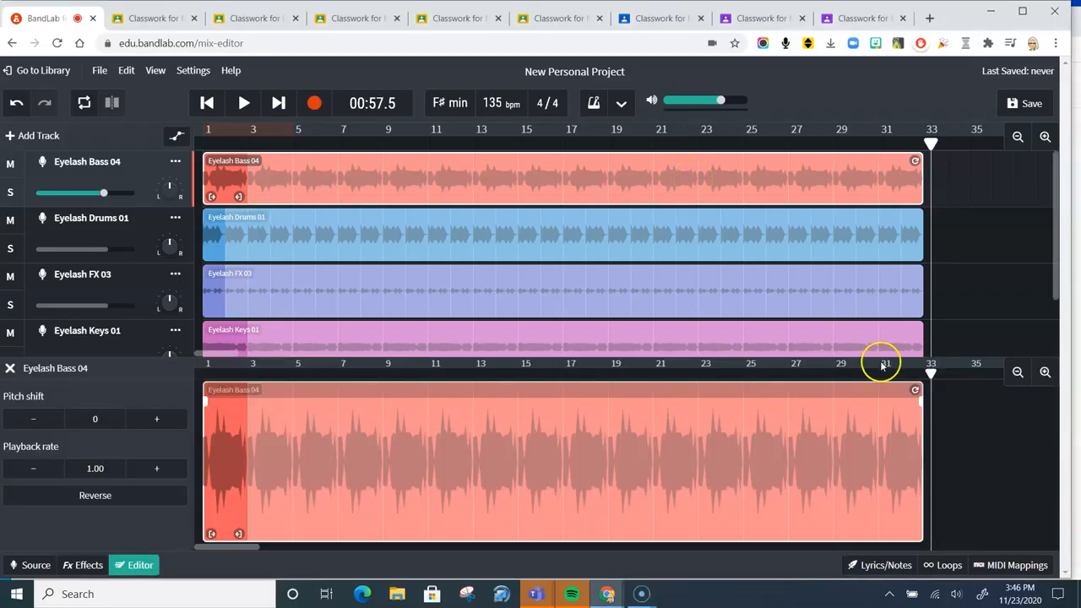
Move the playhead to bar 31 and zoom out until the Eyelash Bass 04 region's end shows
{"action": "left_click", "coordinate": [1045, 372]}
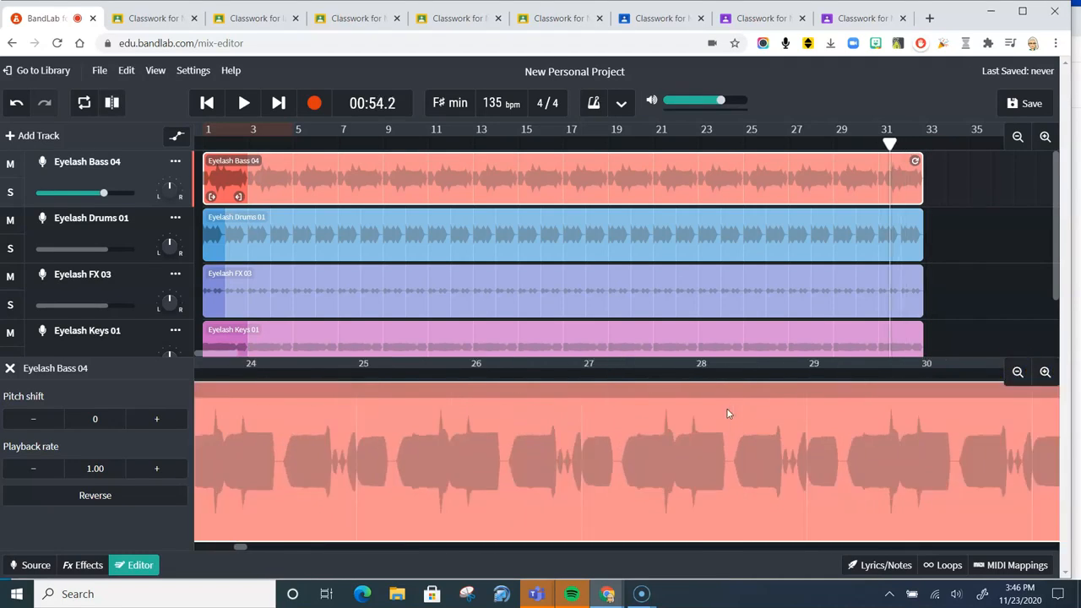
{"action": "left_click", "coordinate": [1018, 372]}
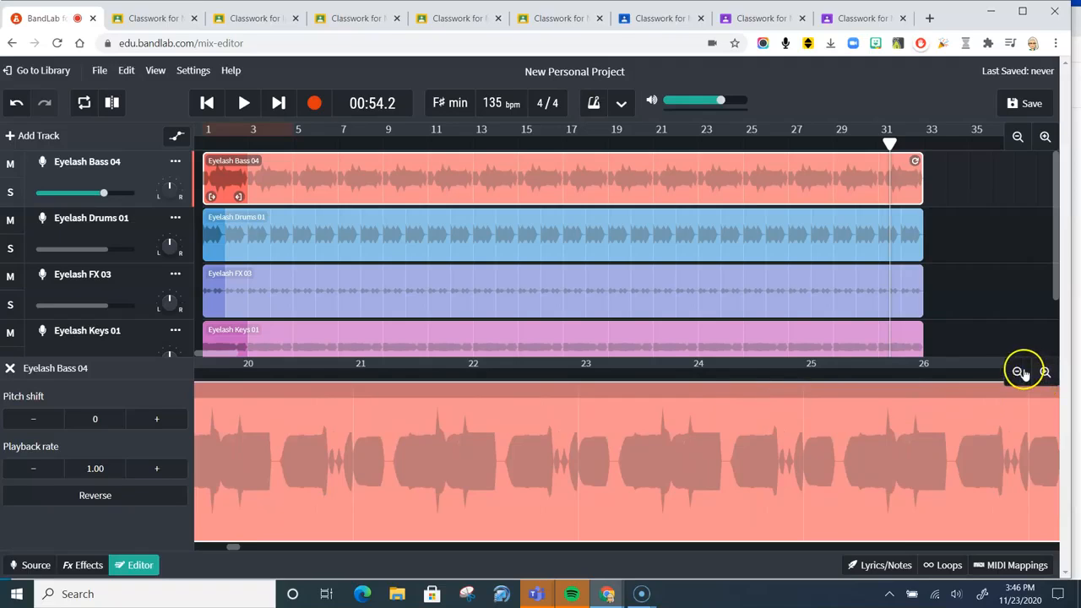
{"action": "left_click", "coordinate": [1018, 372]}
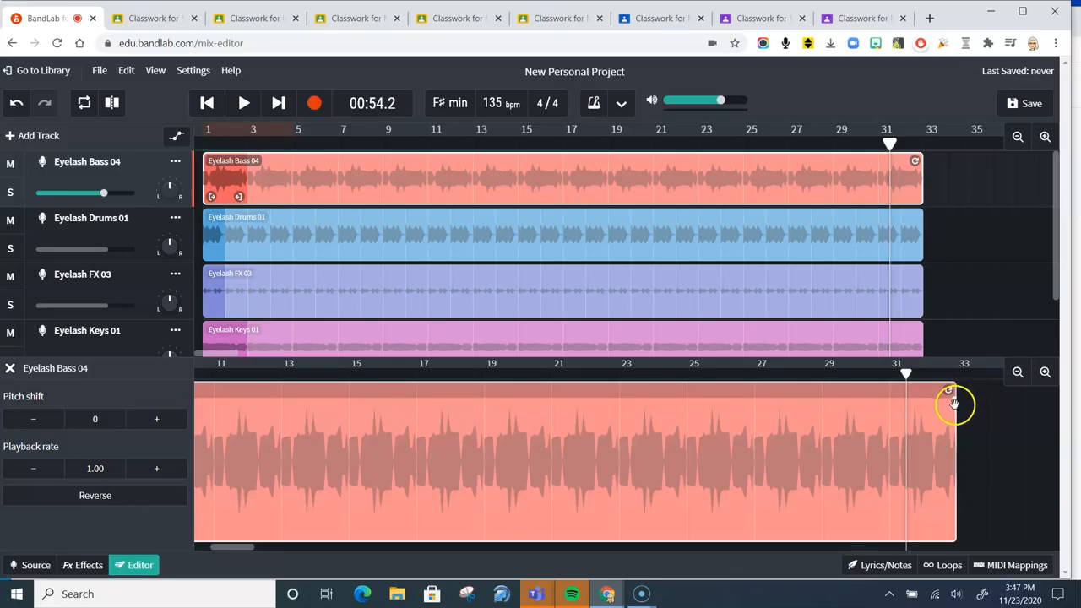
{"action": "mouse_move", "coordinate": [953, 402]}
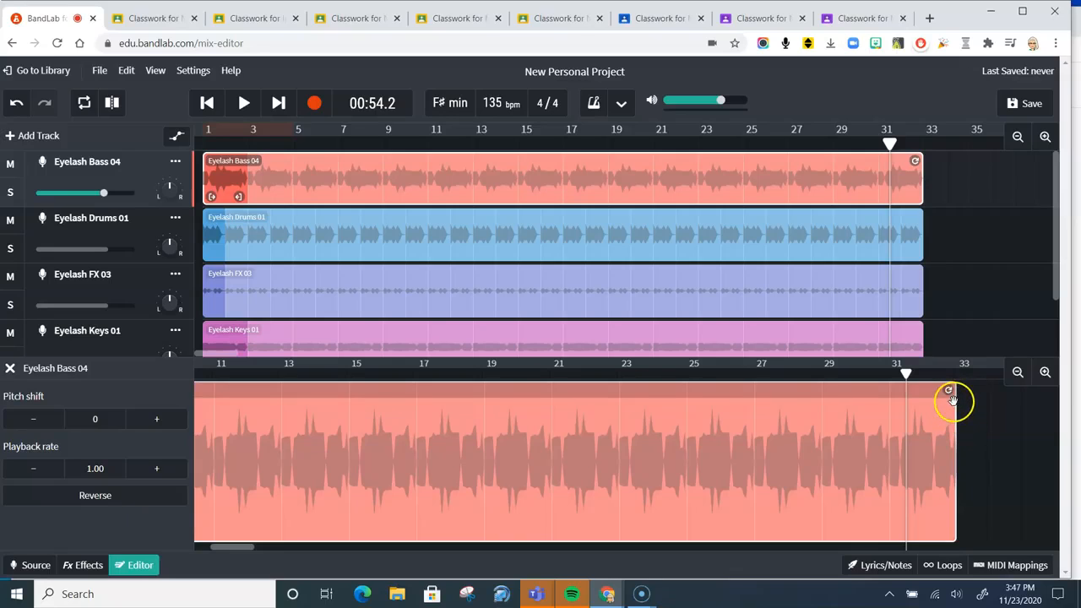
Fade out the Eyelash Bass 04 loop from bar 29, then select the Eyelash FX 03 region
{"action": "left_click_drag", "start_coordinate": [948, 389], "coordinate": [821, 406]}
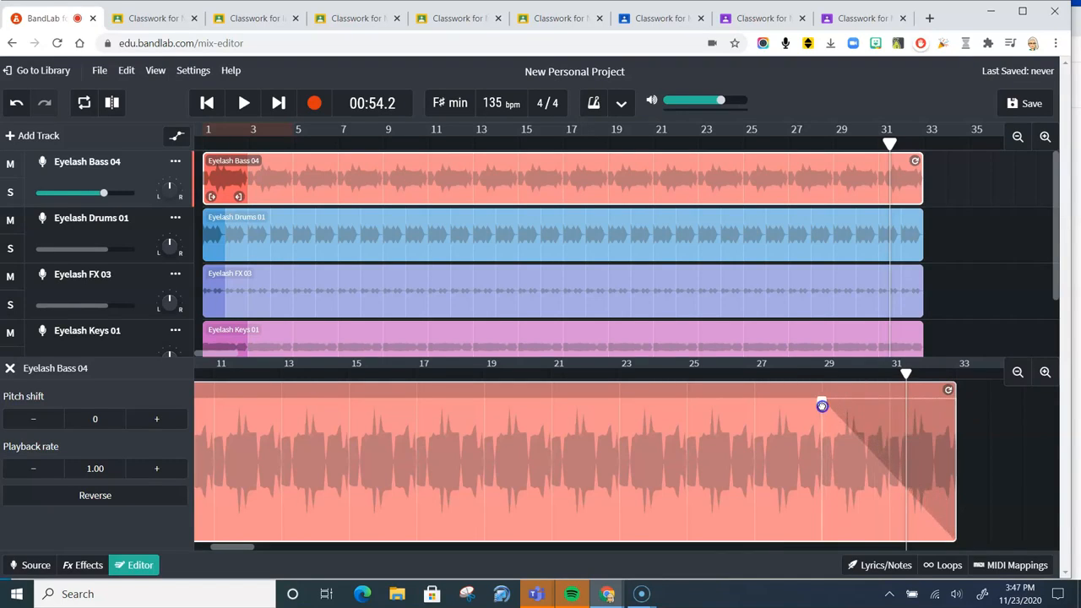
{"action": "left_click", "coordinate": [561, 234]}
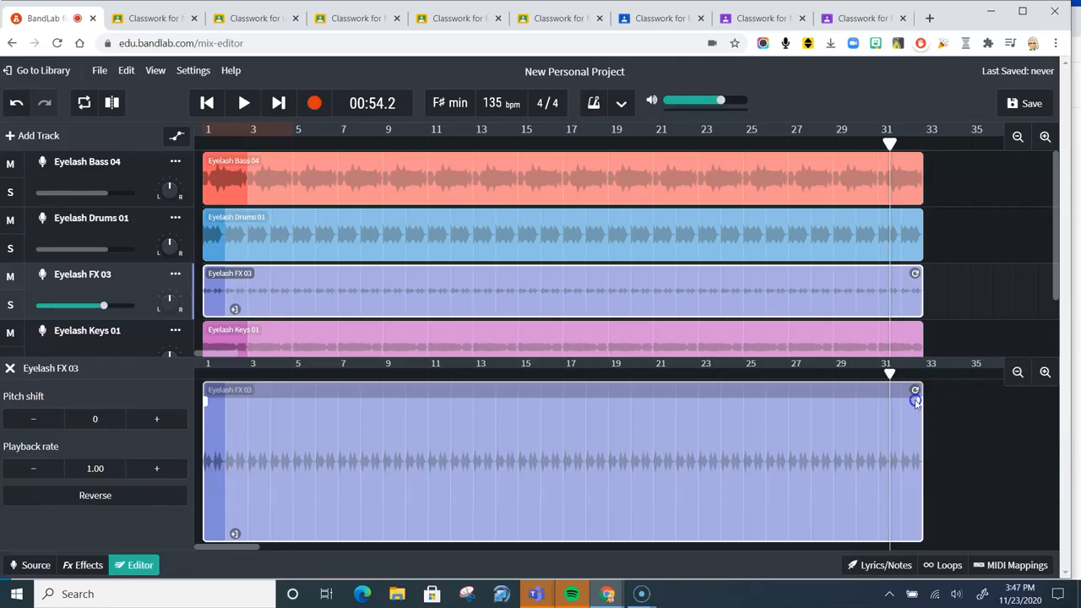
Fade out Eyelash FX 03 from bar 29, select Eyelash Keys 01, and close the editor
{"action": "left_click_drag", "start_coordinate": [914, 399], "coordinate": [832, 400]}
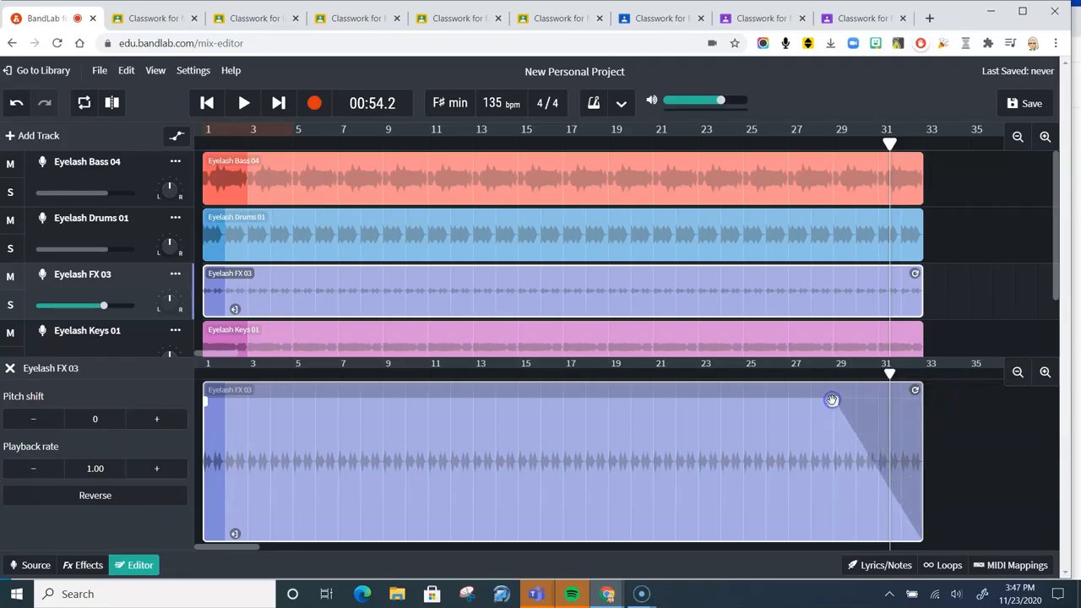
{"action": "left_click", "coordinate": [562, 342]}
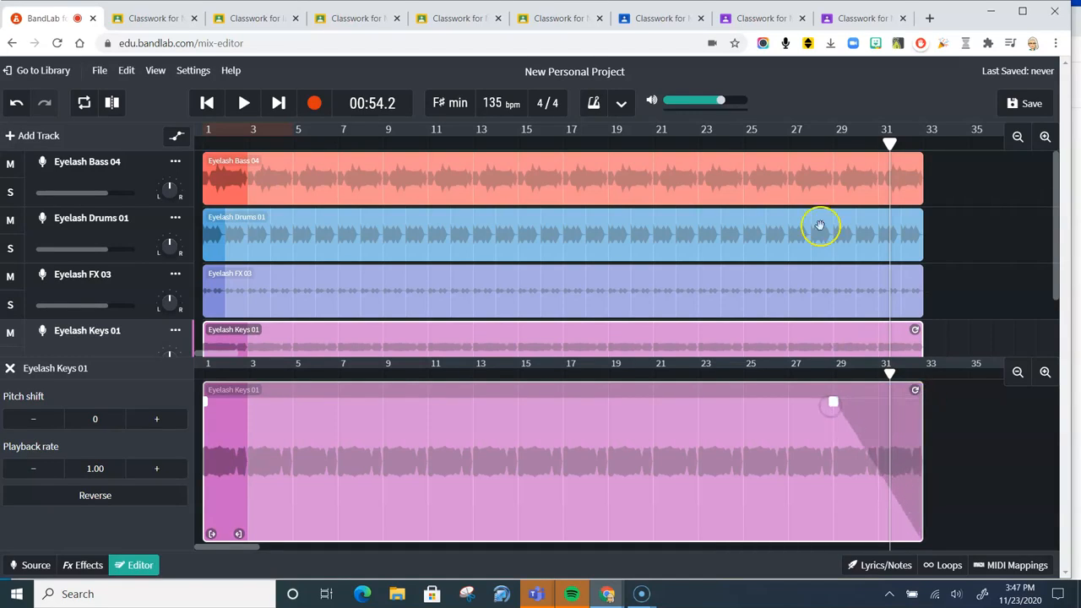
{"action": "left_click", "coordinate": [800, 144]}
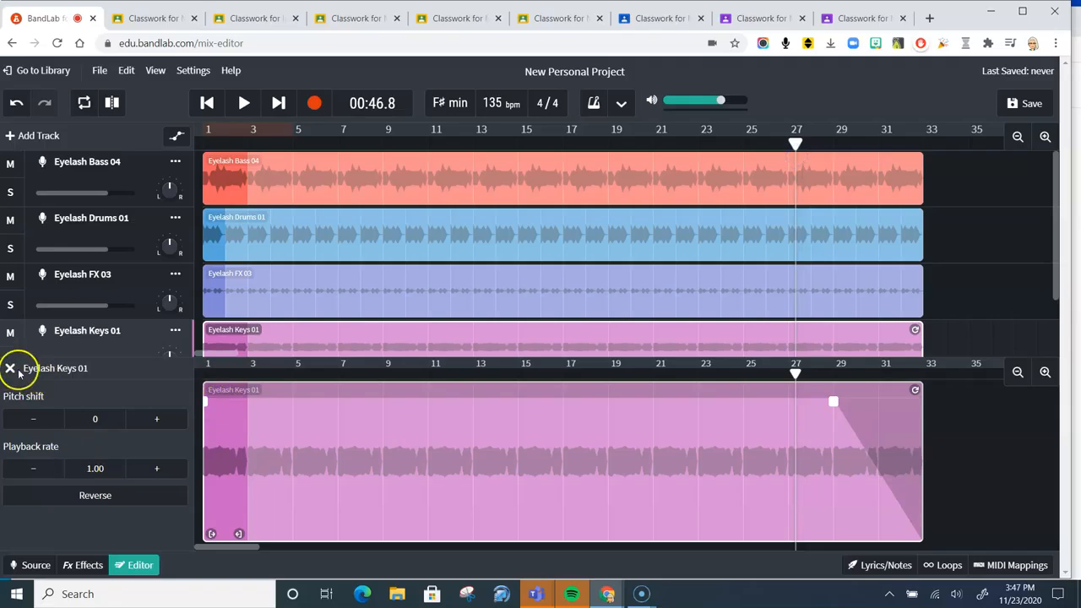
{"action": "left_click", "coordinate": [9, 370]}
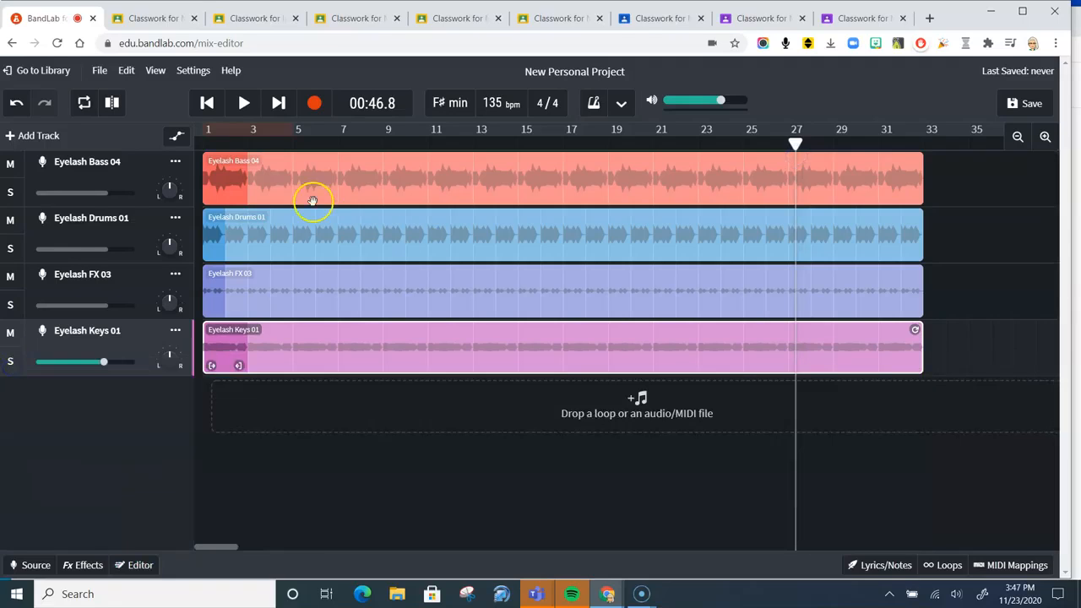
{"action": "left_click", "coordinate": [243, 102]}
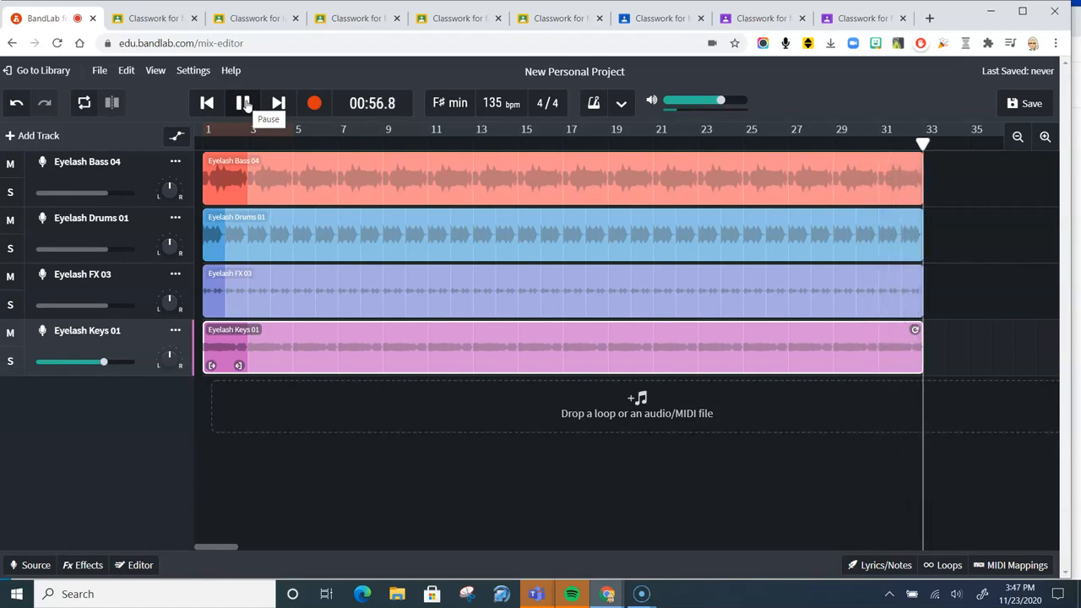
{"action": "left_click", "coordinate": [243, 102]}
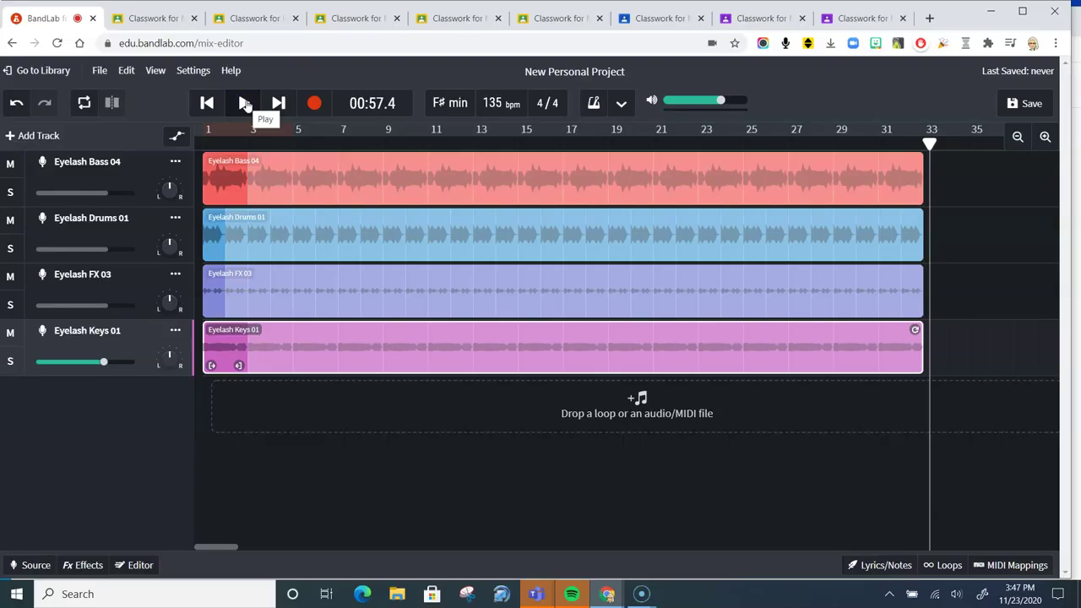